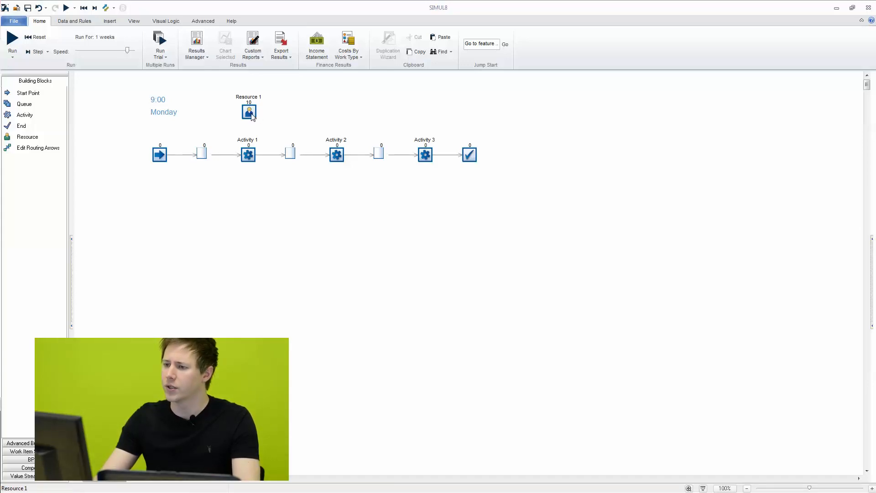
- Turn off Shift Dependent for Resource 1 so its 10 resources are set directly
{"action": "double_click", "coordinate": [248, 110]}
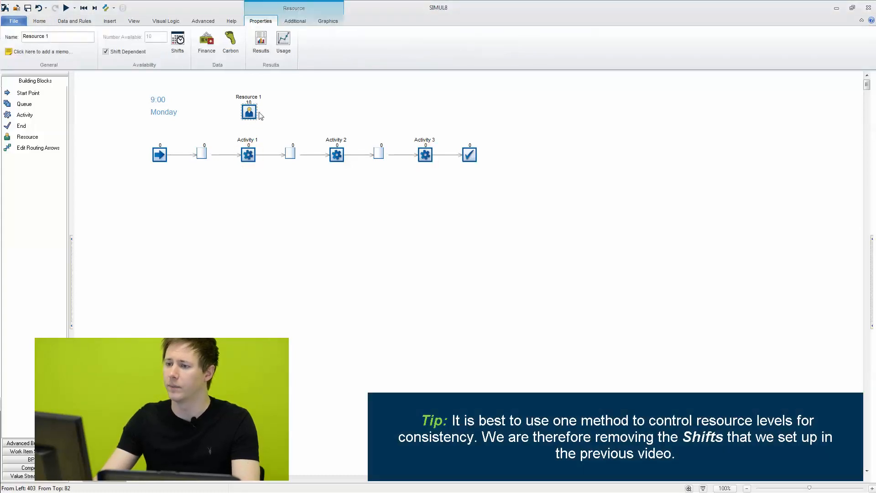
{"action": "left_click", "coordinate": [106, 51]}
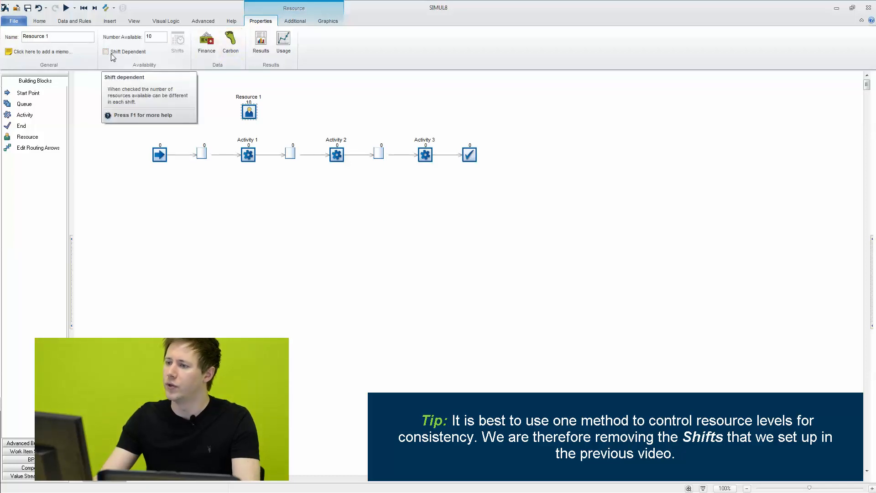
{"action": "left_click", "coordinate": [295, 21]}
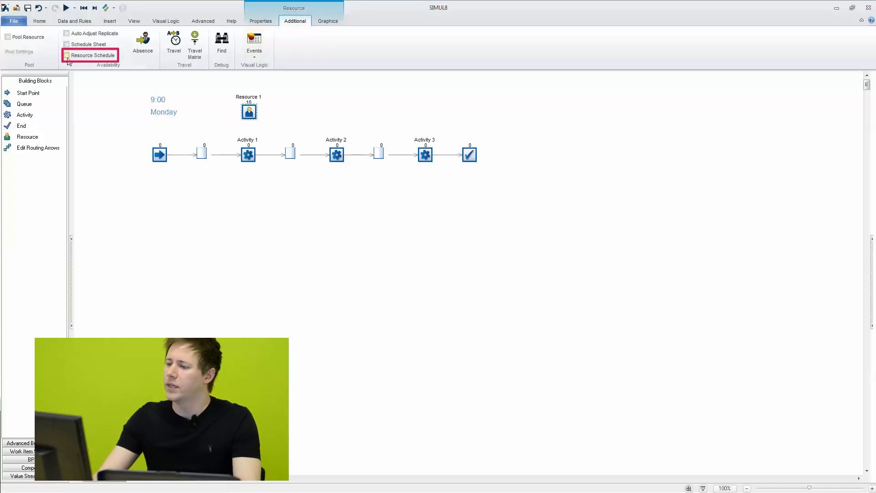
- Enable Resource Schedule for Resource 1, showing 10 per hourly slot 09:00–16:00
{"action": "left_click", "coordinate": [67, 55]}
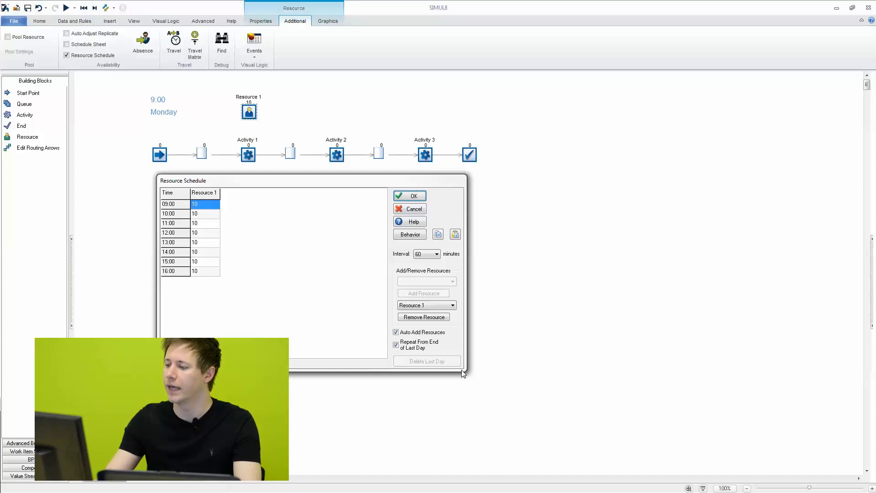
{"action": "mouse_move", "coordinate": [413, 363]}
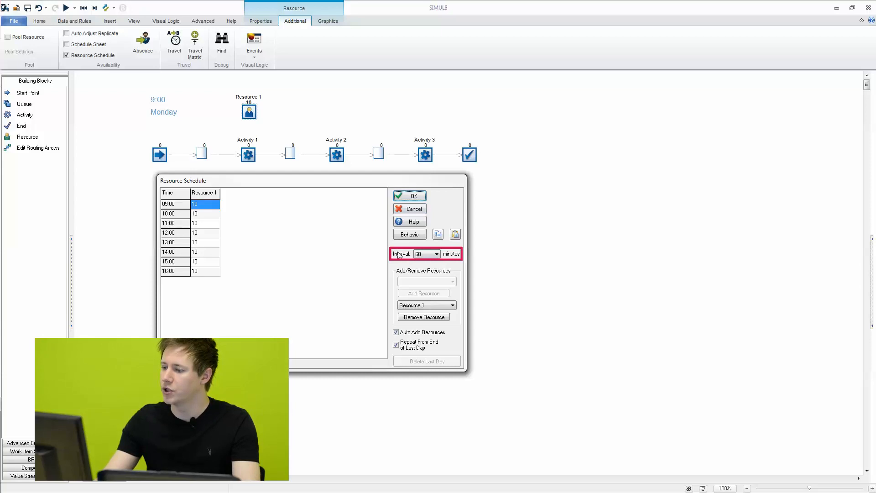
- Keep the 60-minute interval and enter 0 staff at 09:00, 10:00, 11:00 and 16:00
{"action": "left_click", "coordinate": [437, 254]}
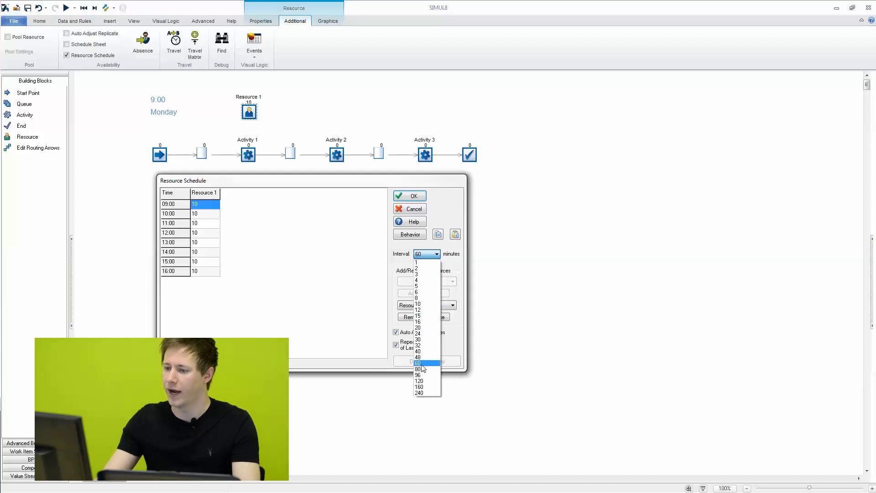
{"action": "left_click", "coordinate": [418, 362]}
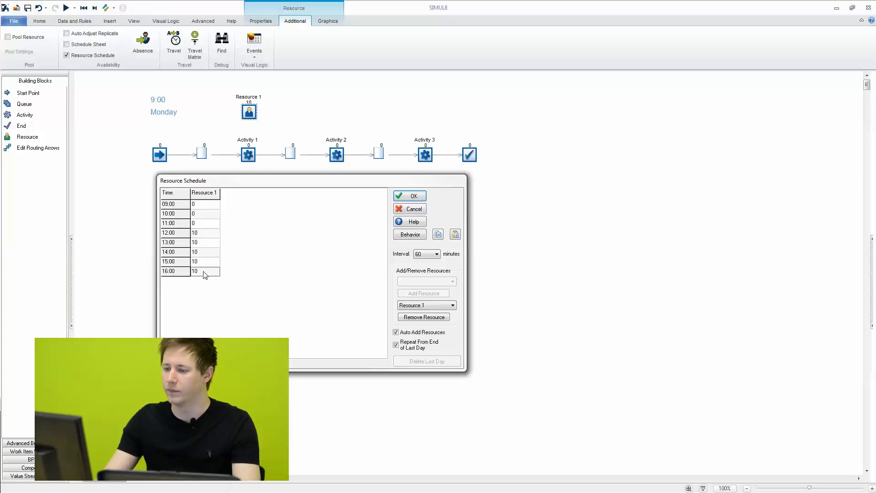
{"action": "type", "text": "0"}
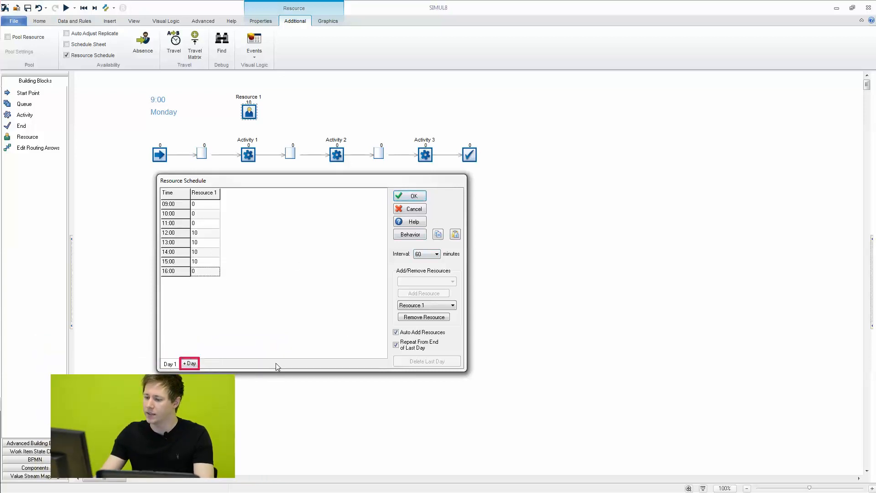
- Add Days 2–5 to the schedule with 10 staff every hour, then review the day tabs
{"action": "left_click", "coordinate": [189, 363]}
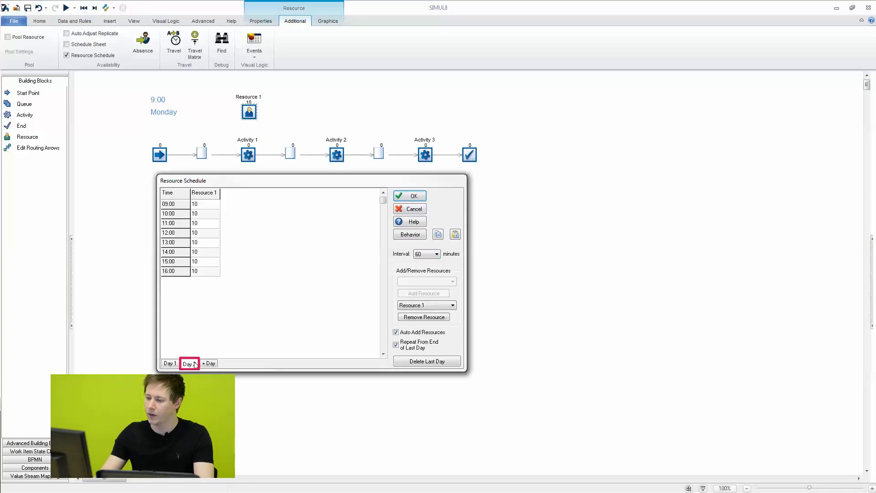
{"action": "left_click", "coordinate": [209, 364]}
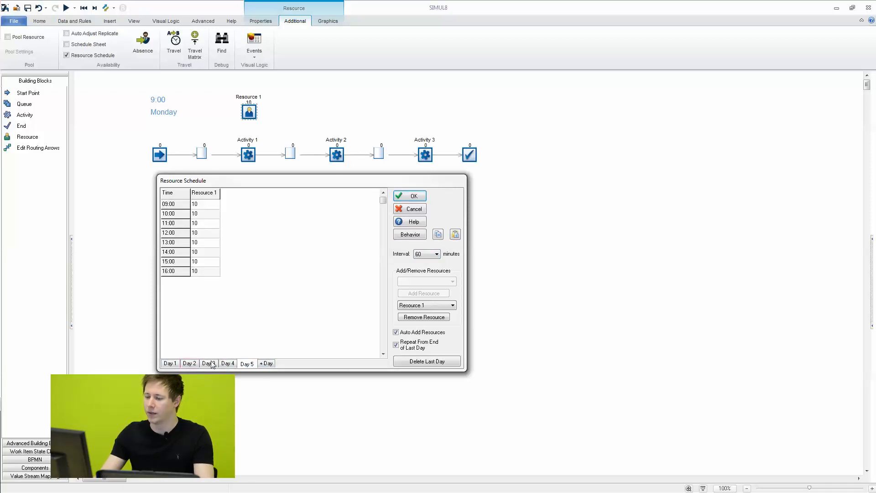
{"action": "left_click", "coordinate": [169, 363]}
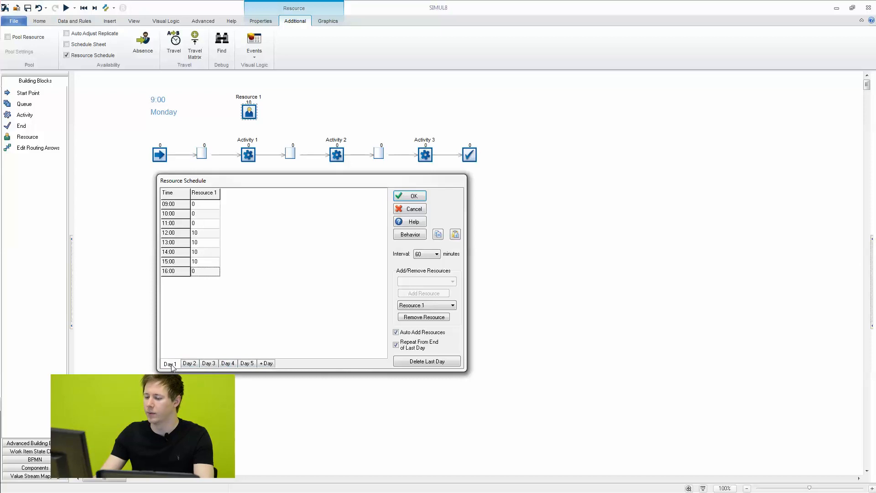
{"action": "mouse_move", "coordinate": [163, 122]}
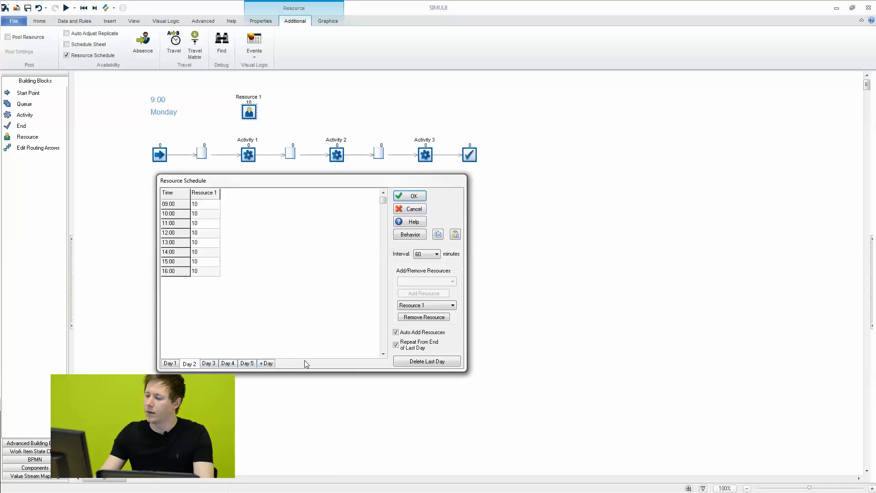
{"action": "left_click", "coordinate": [396, 344]}
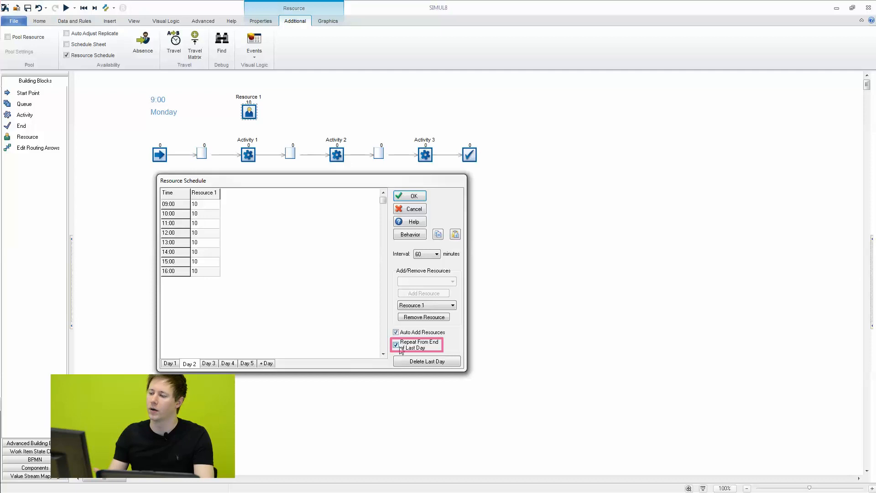
{"action": "left_click", "coordinate": [397, 344]}
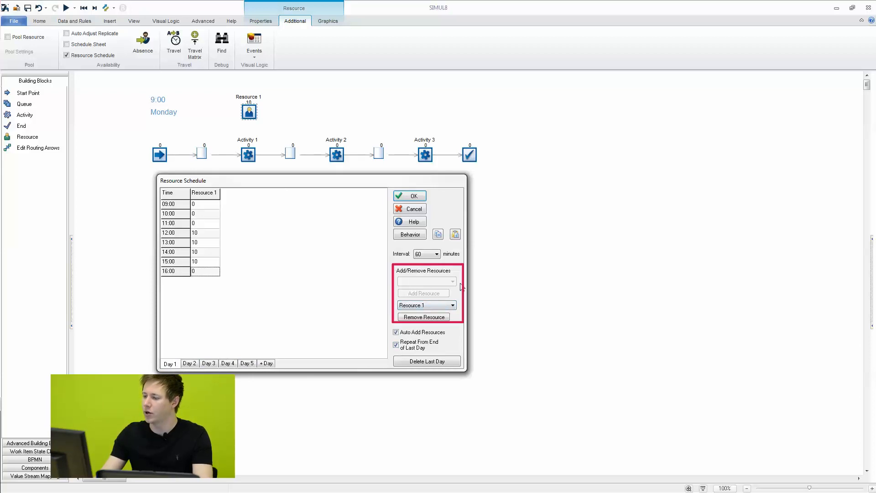
{"action": "mouse_move", "coordinate": [432, 289]}
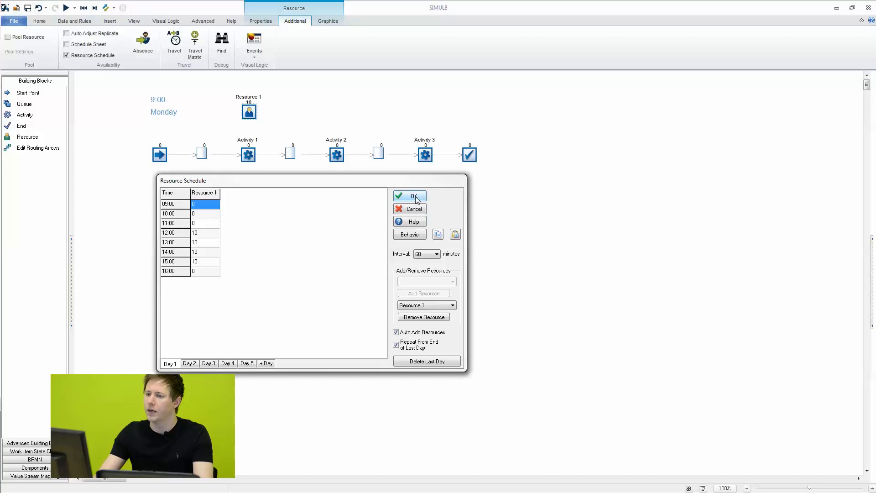
- Confirm the schedule and run the simulation until about 12:10 Monday
{"action": "left_click", "coordinate": [410, 196]}
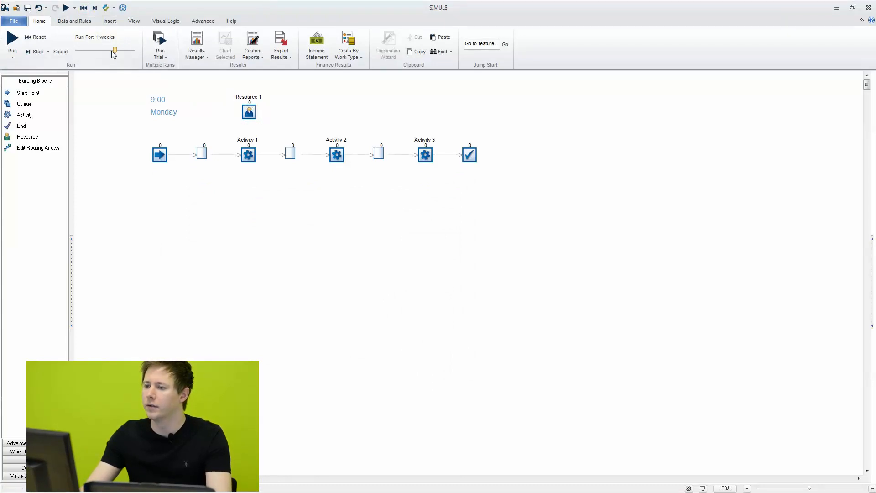
{"action": "left_click", "coordinate": [12, 47]}
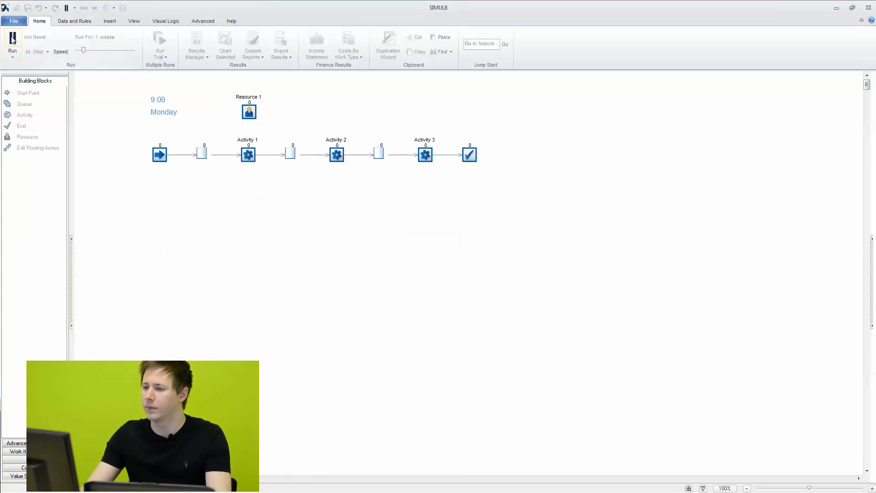
{"action": "left_click", "coordinate": [12, 42]}
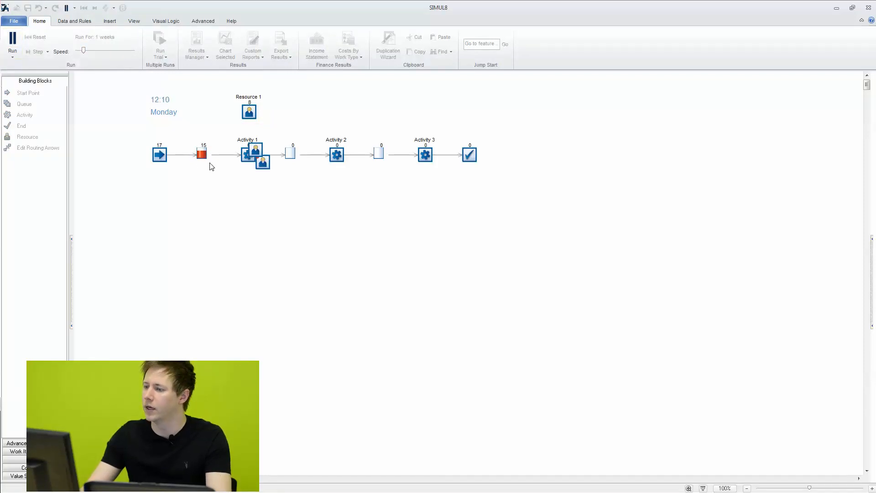